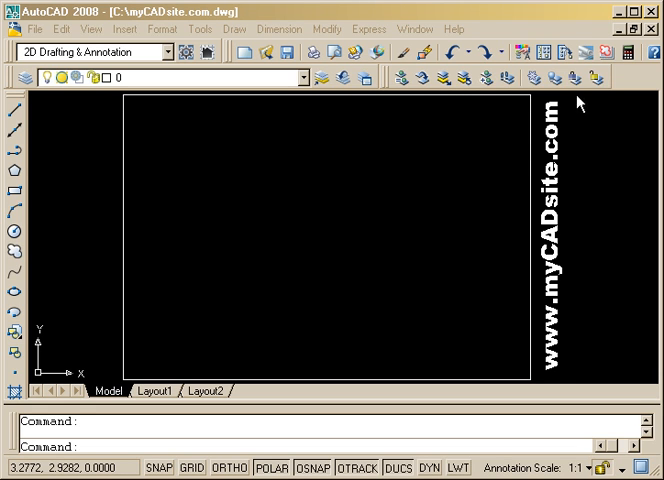
mouse_move(362, 271)
type("rec")
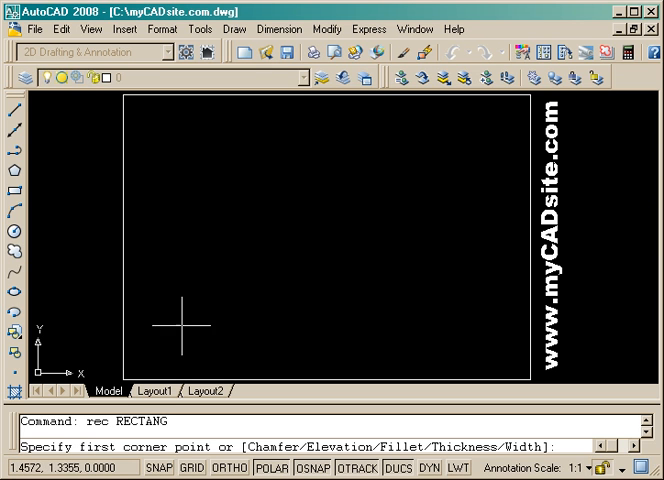
Draw the tall plate rectangle and centre a circle on its right edge's midpoint.
left_click(175, 330)
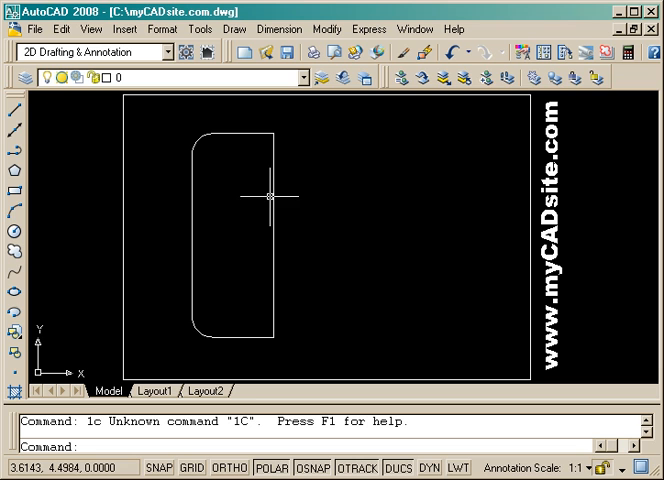
left_click(263, 222)
type("2")
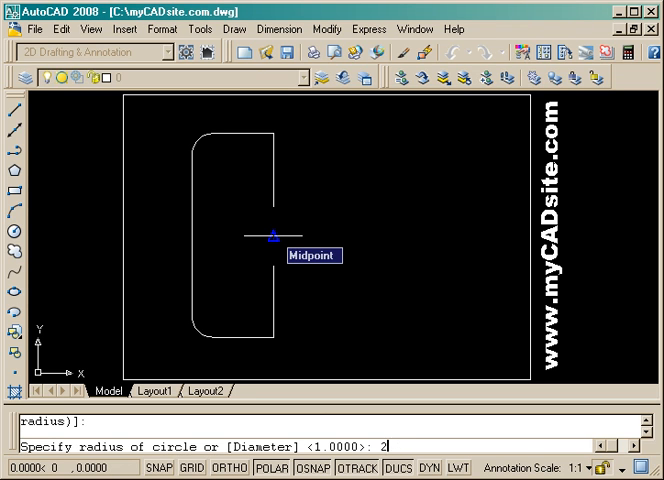
Give the notch circle radius 1.5 and trim it into a semicircular notch.
type("1.")
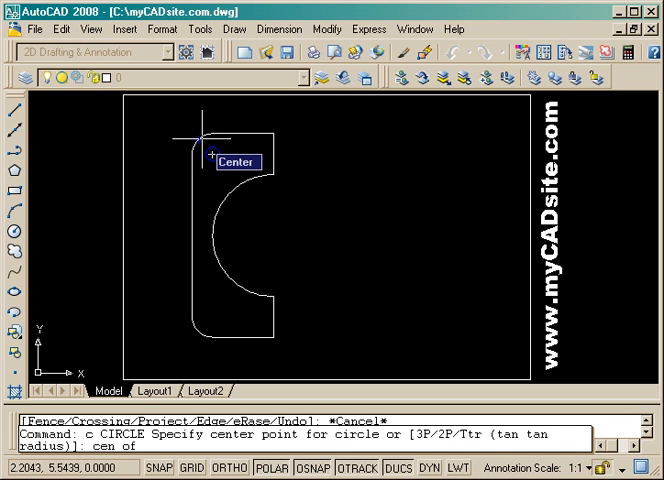
Centre a small hole on the top rounded corner and mirror it to the bottom corner.
left_click(200, 150)
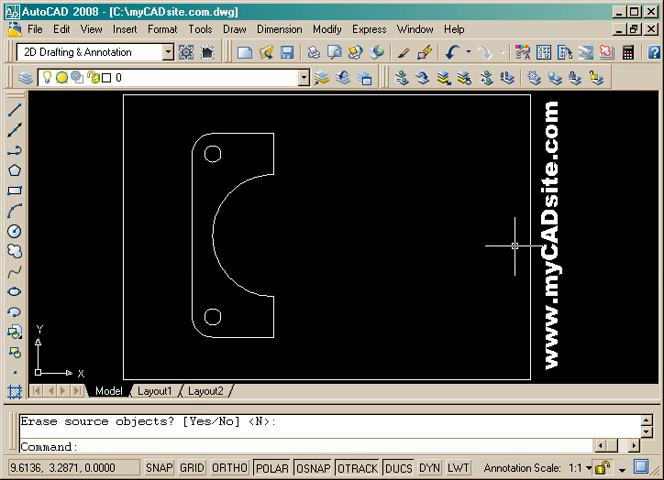
mouse_move(318, 194)
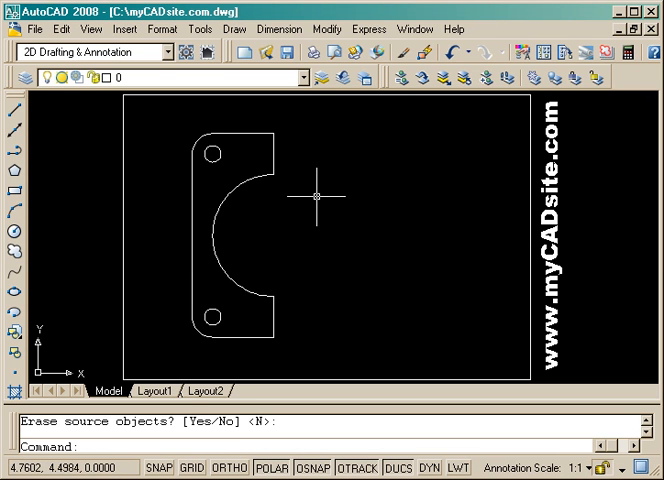
mouse_move(382, 211)
type("c")
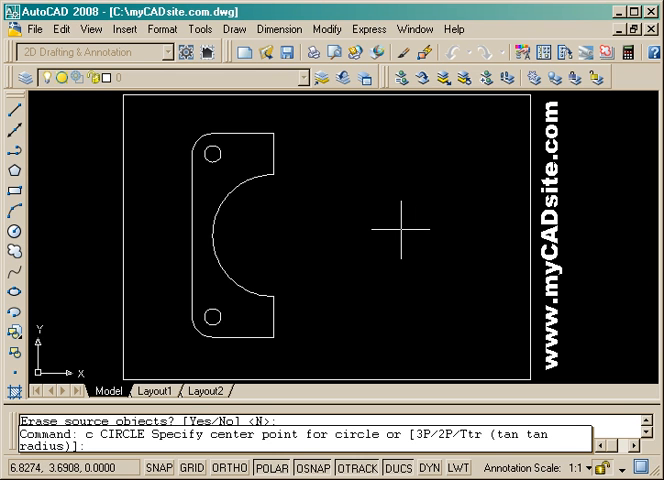
Draw diameter 3 and diameter 1 concentric circles right of the bracket, plus a vertical key line.
left_click(394, 227)
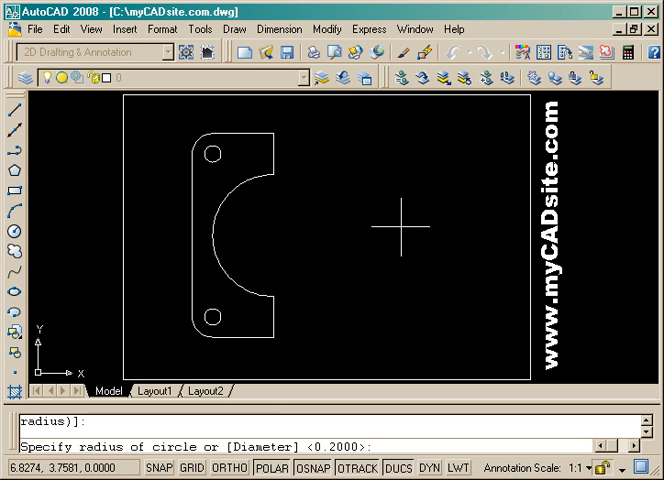
type("d")
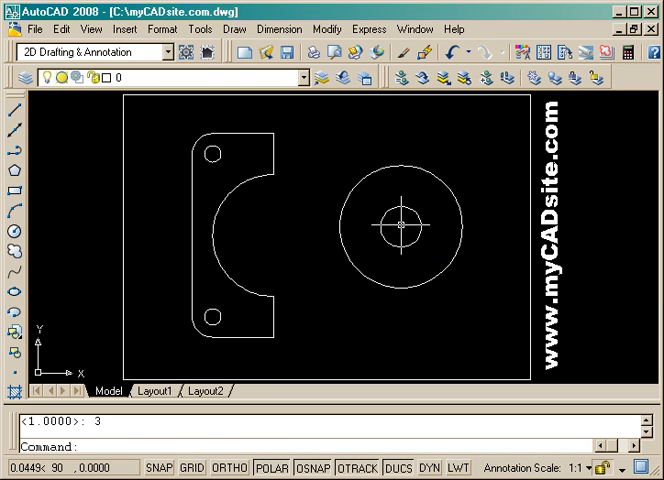
left_click(398, 227)
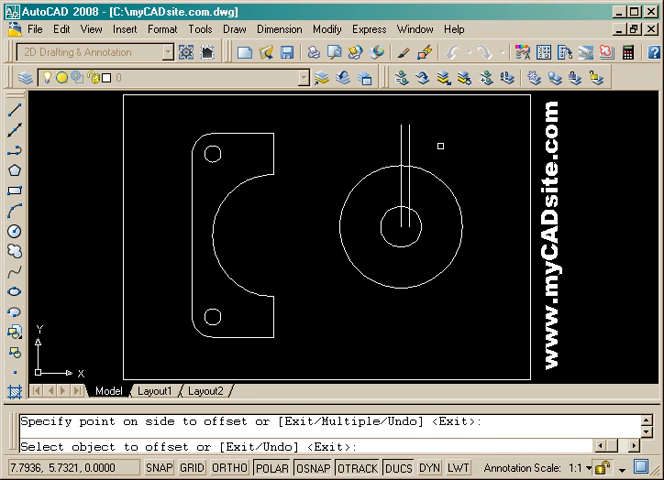
Offset the vertical key lines and add a horizontal line offset by 0.6.
left_click(380, 150)
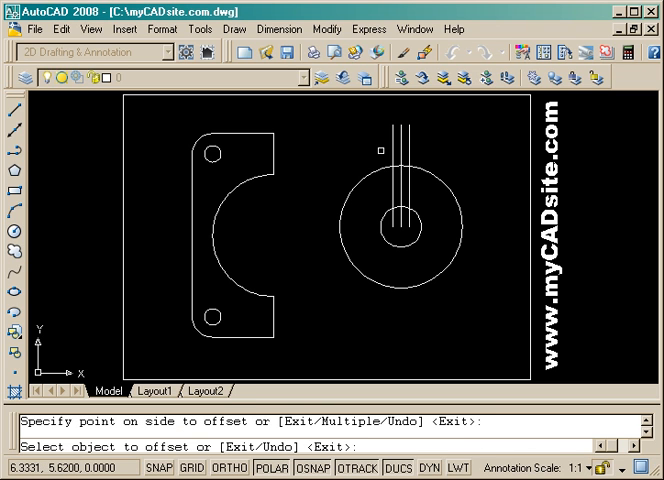
key("Escape")
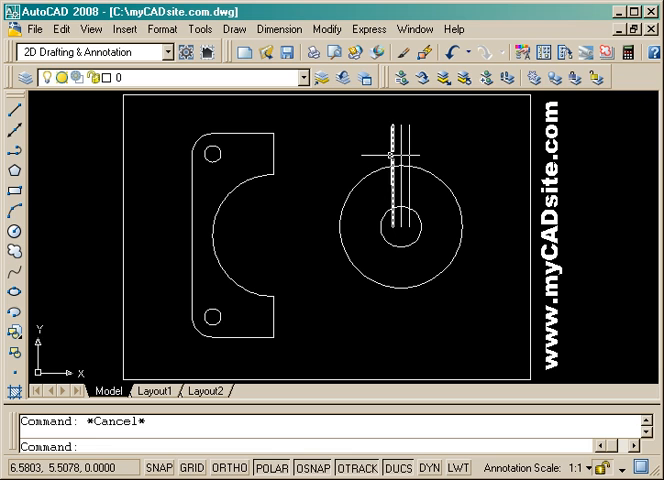
mouse_move(392, 155)
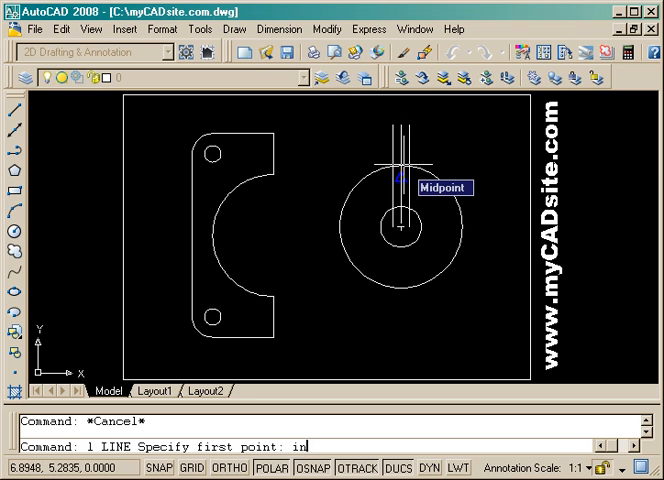
type("t")
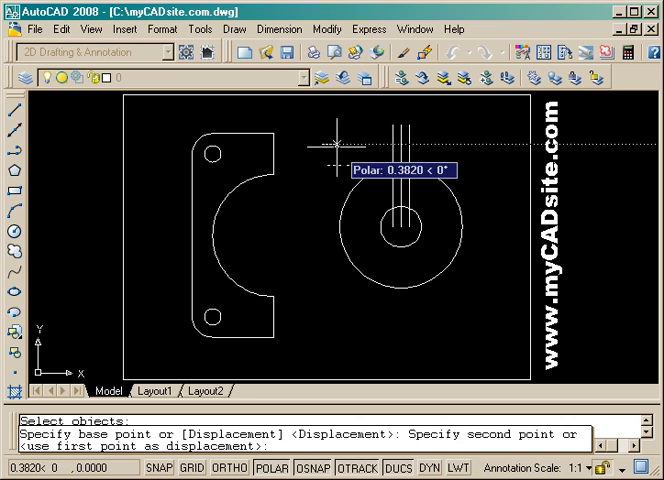
key("Escape")
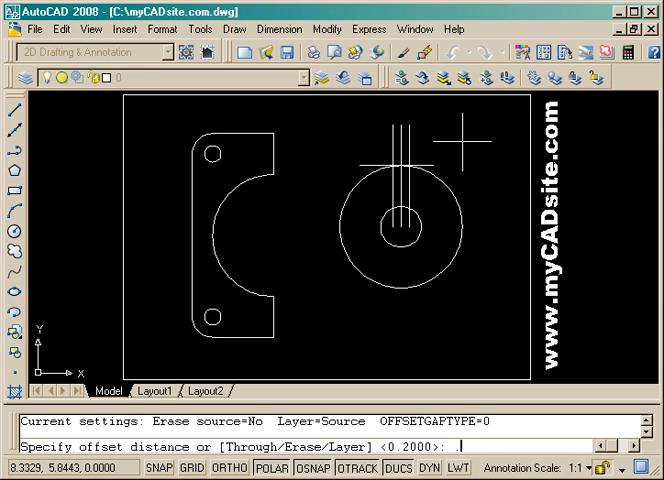
type(".6")
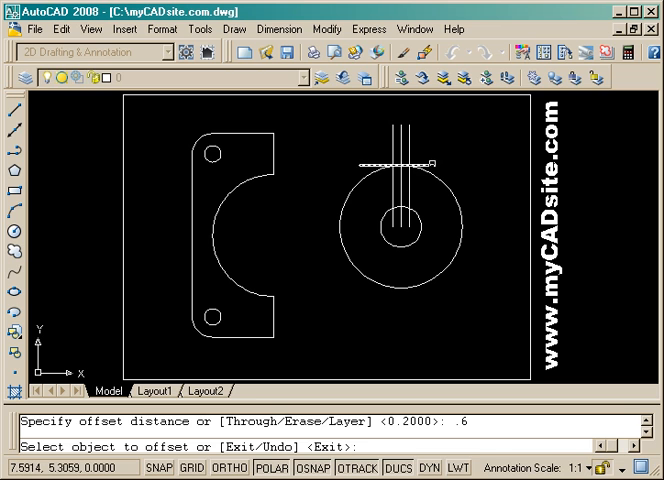
key("Escape")
type("e")
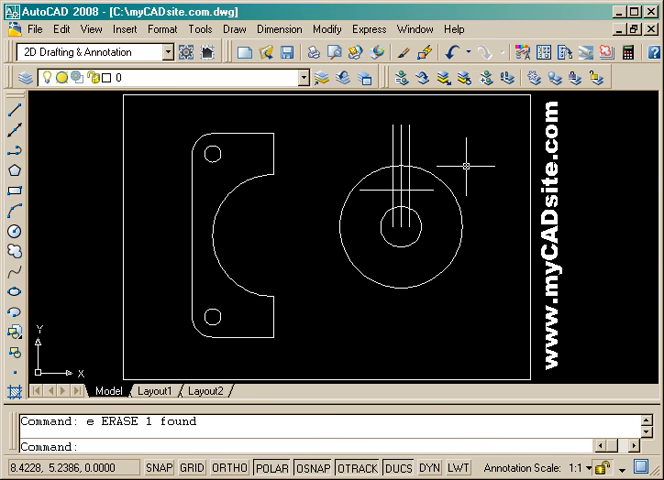
mouse_move(463, 167)
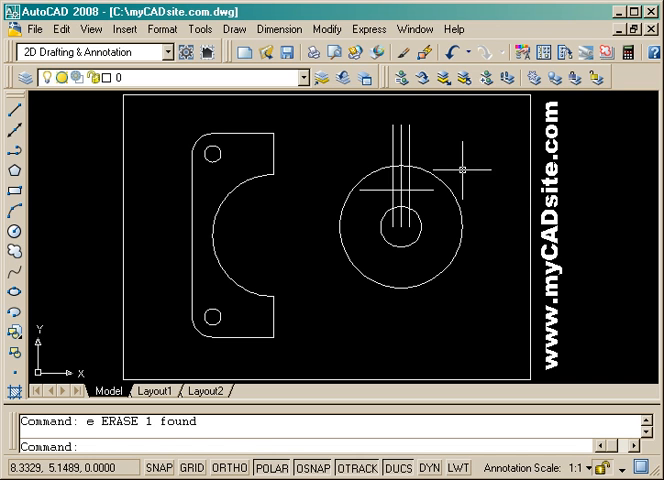
Trim the hole's arc and leftover line between the key lines to form the slot.
left_click_drag(388, 180, 438, 210)
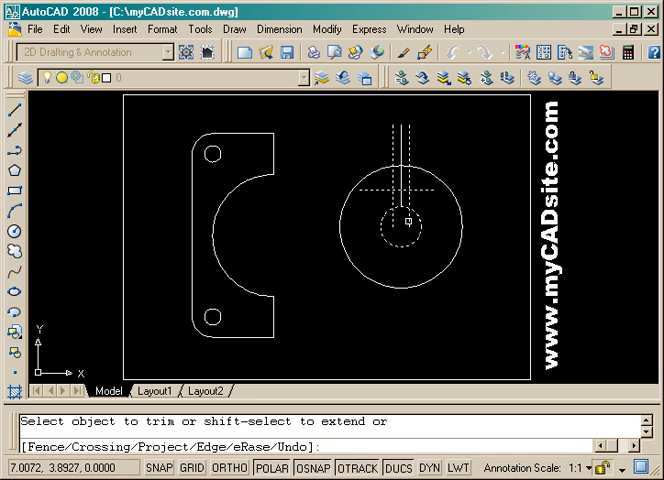
left_click(403, 218)
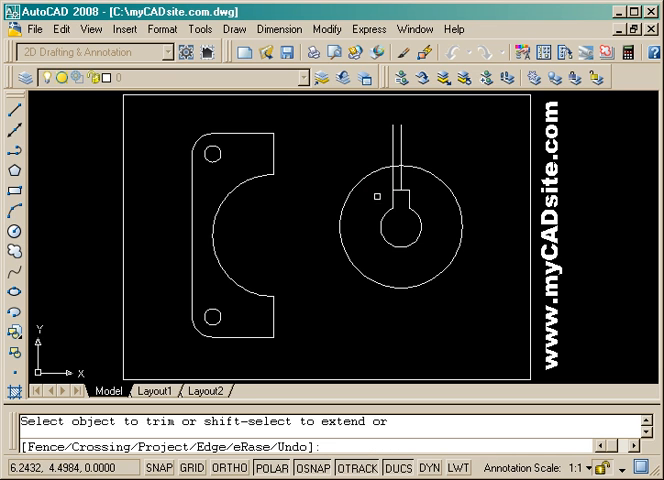
left_click(401, 168)
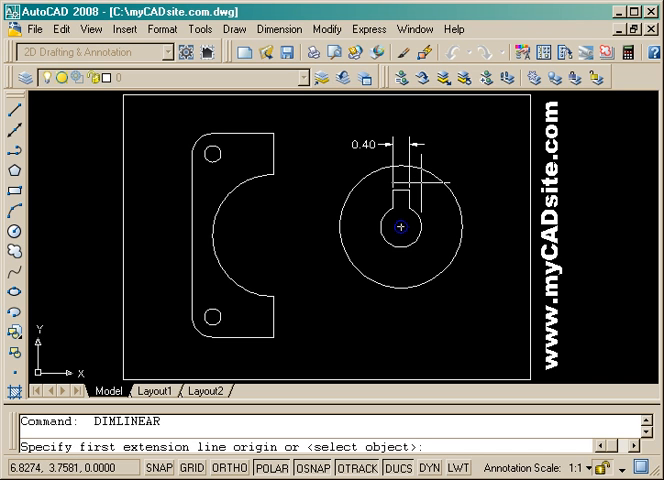
mouse_move(407, 197)
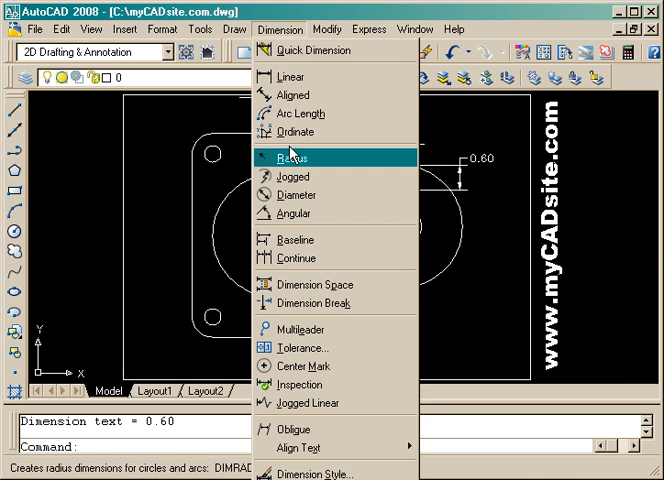
Add Ø1.00 and Ø3.00 diameter dimensions to the disc's circles.
left_click(296, 194)
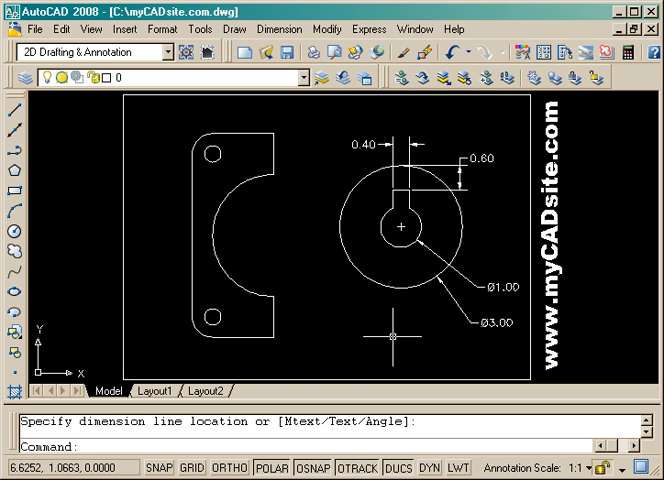
left_click(278, 29)
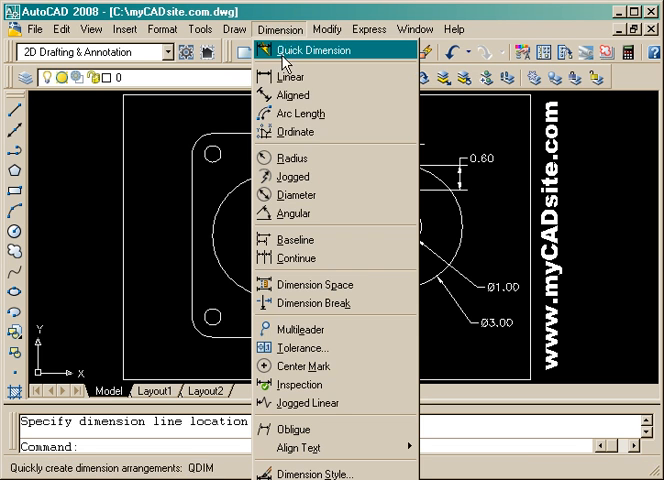
Add R1.50 notch, R0.50 corner, 2.00 and 5.00 dimensions, then start a hole diameter.
left_click(291, 157)
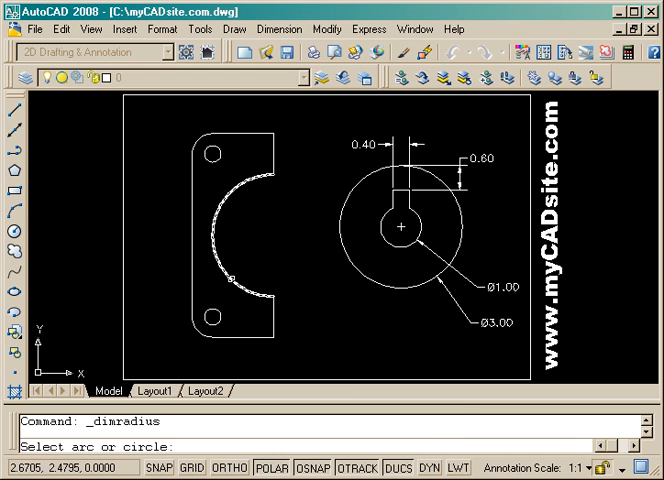
left_click(230, 215)
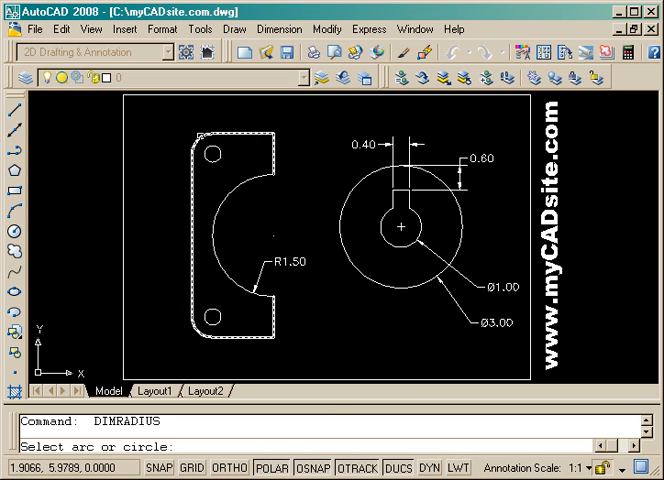
left_click(207, 155)
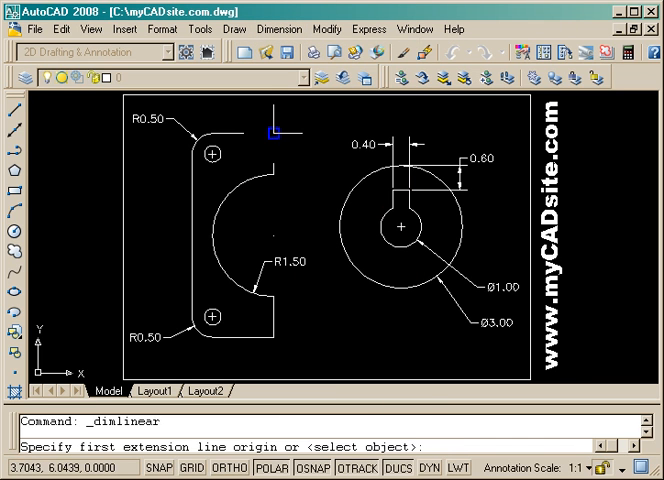
left_click(188, 138)
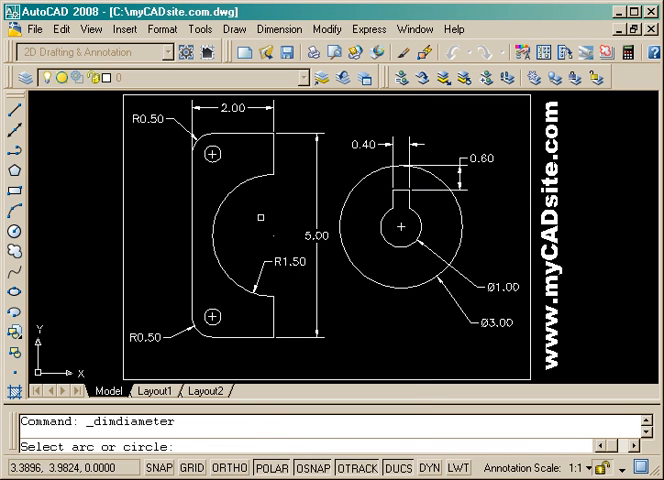
left_click(210, 155)
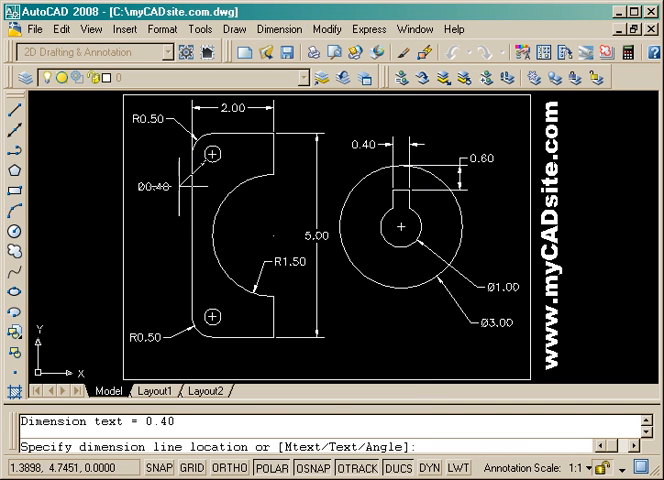